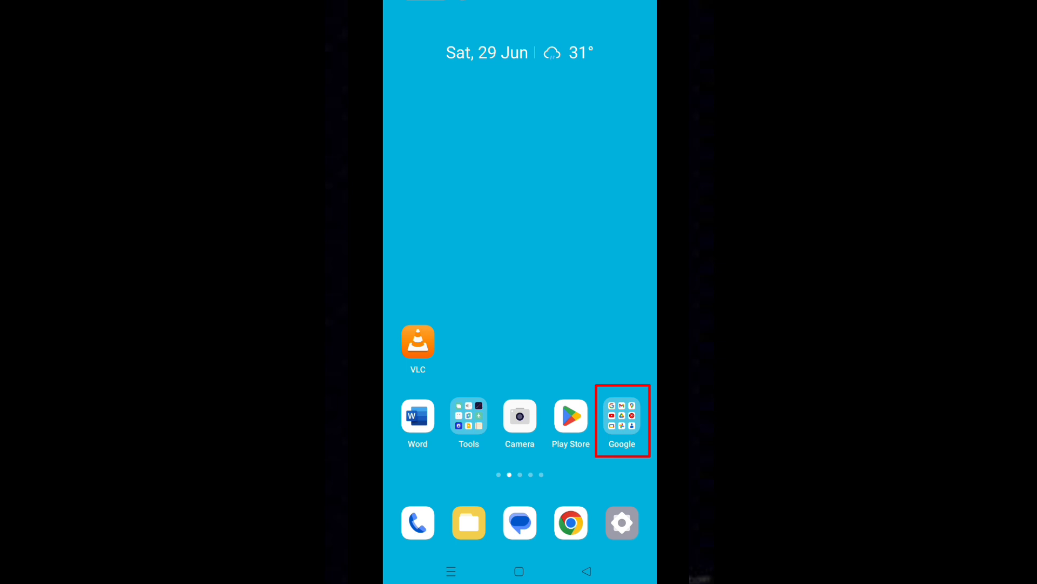
- Launch Gmail from the Google apps folder so the Primary inbox appears
{"action": "left_click", "coordinate": [621, 417]}
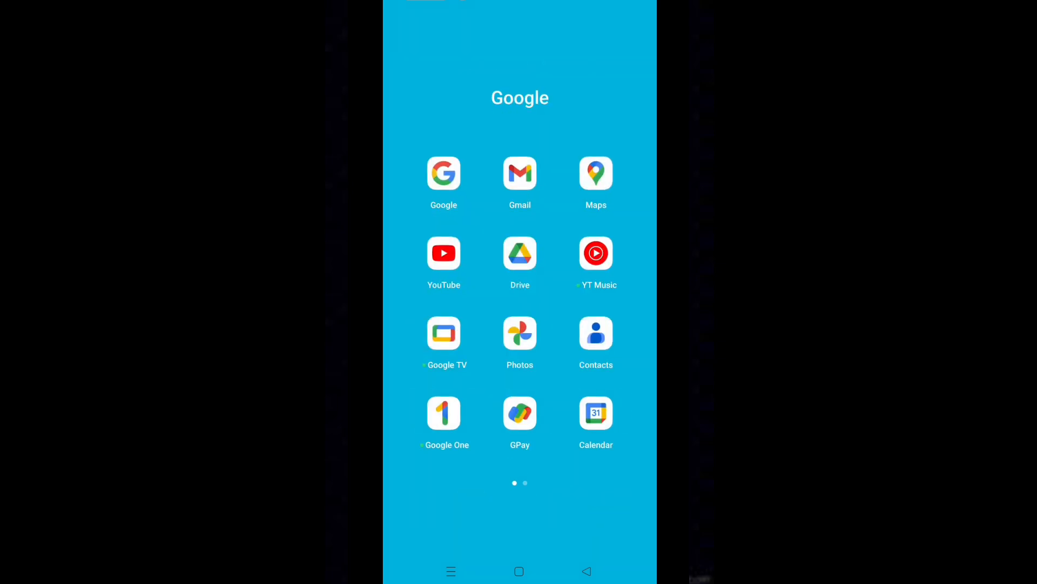
{"action": "left_click", "coordinate": [520, 173]}
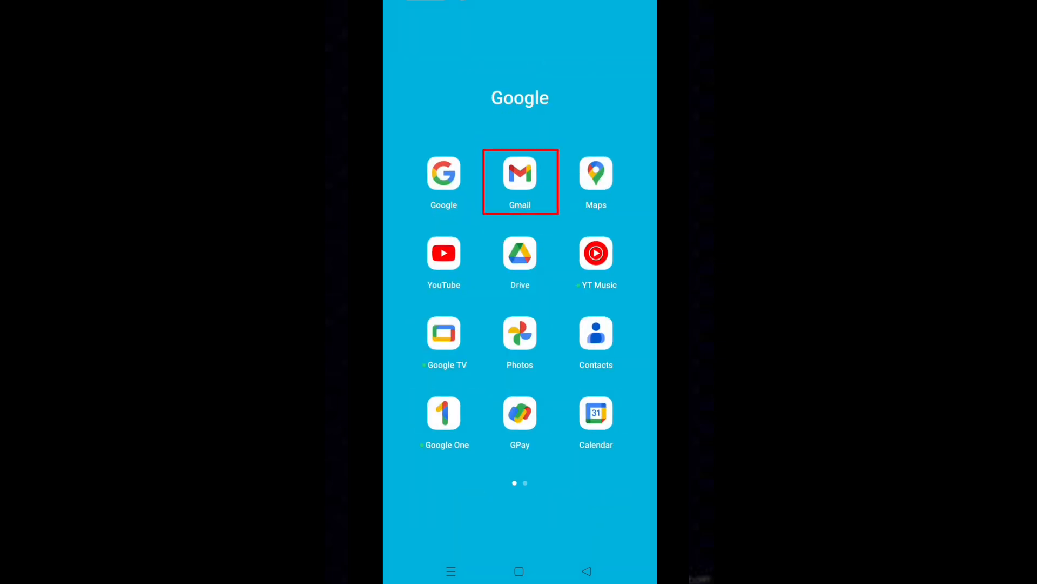
{"action": "left_click", "coordinate": [519, 173]}
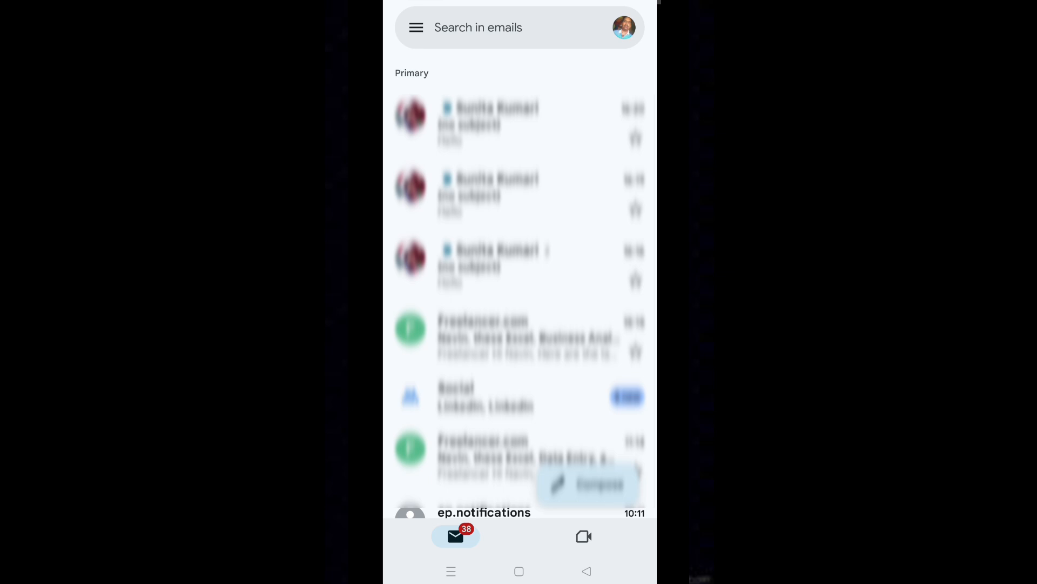
{"action": "left_click", "coordinate": [415, 27]}
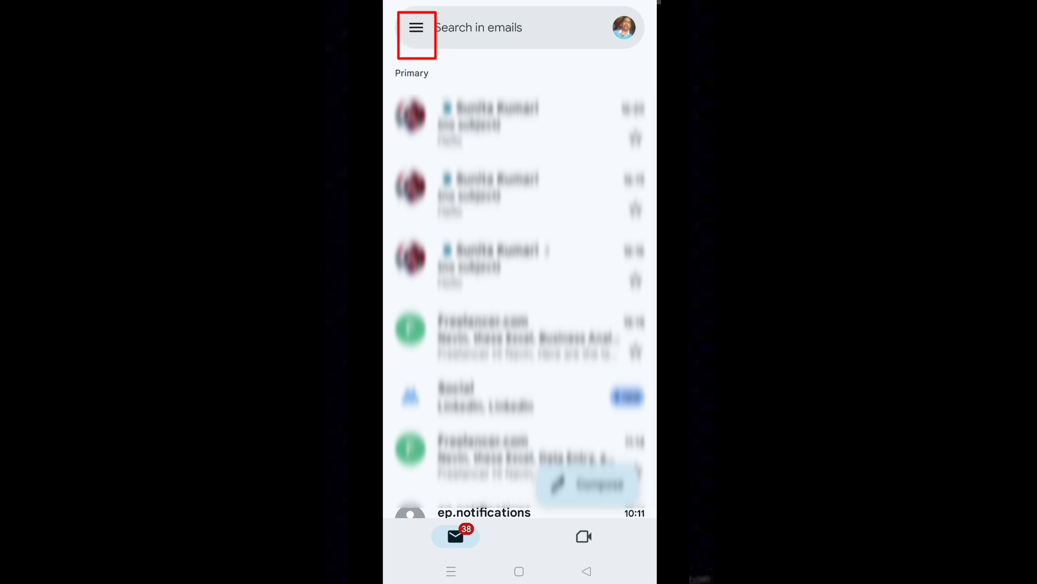
- Reach Gmail's Settings page via the navigation drawer
{"action": "left_click", "coordinate": [415, 29]}
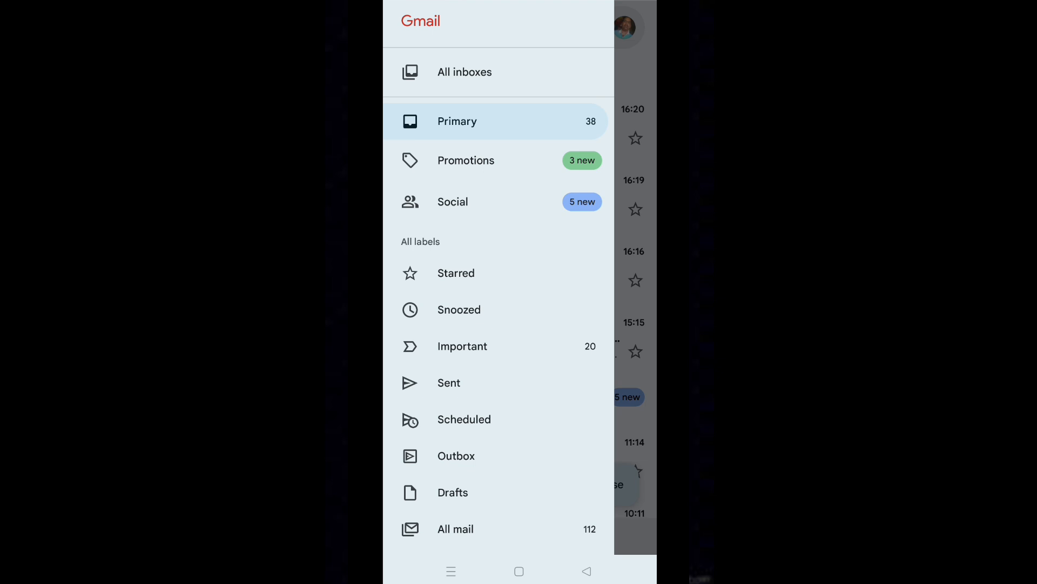
{"action": "scroll", "scroll_direction": "down", "scroll_amount": 3}
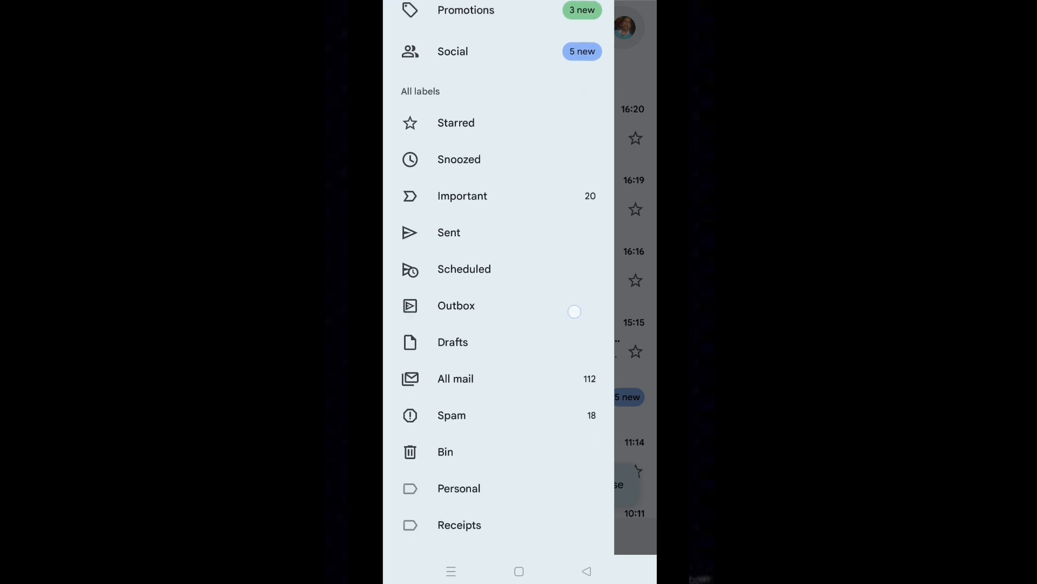
{"action": "scroll", "scroll_direction": "down", "scroll_amount": 3}
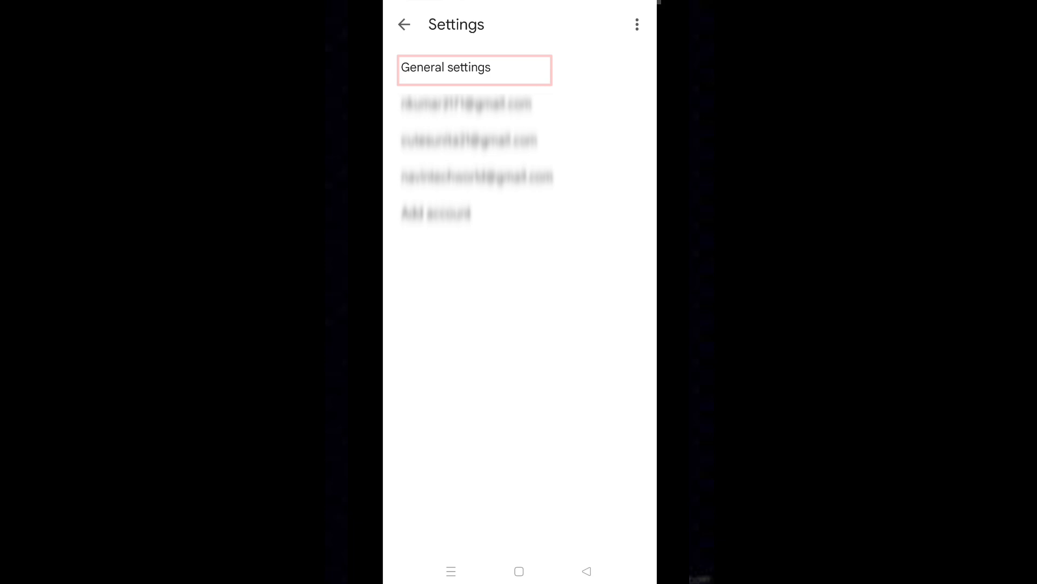
- Show Gmail's notification settings with Allow notifications, Ringtone and Vibrate all on
{"action": "left_click", "coordinate": [473, 71]}
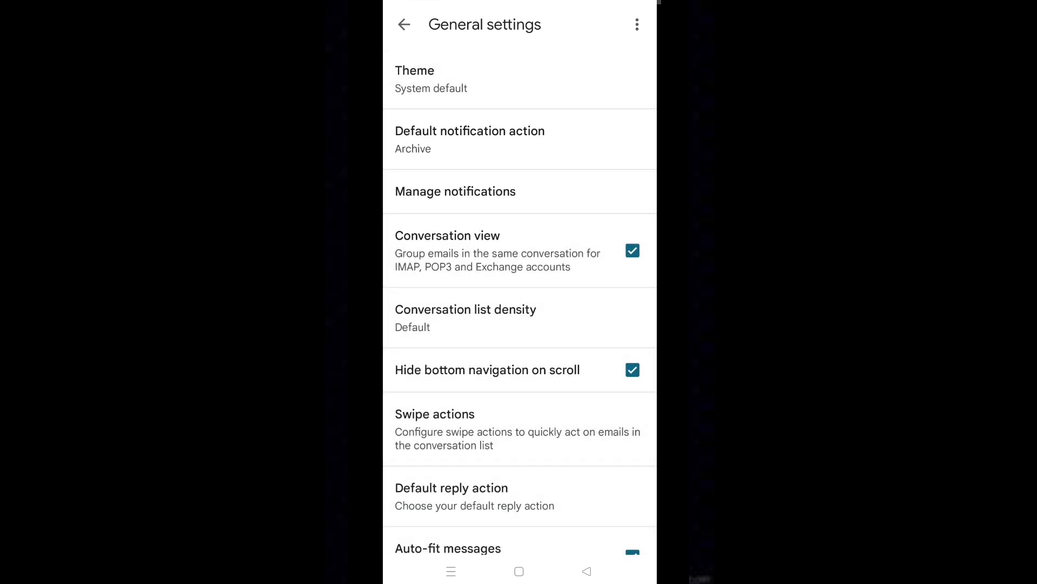
{"action": "left_click", "coordinate": [455, 191]}
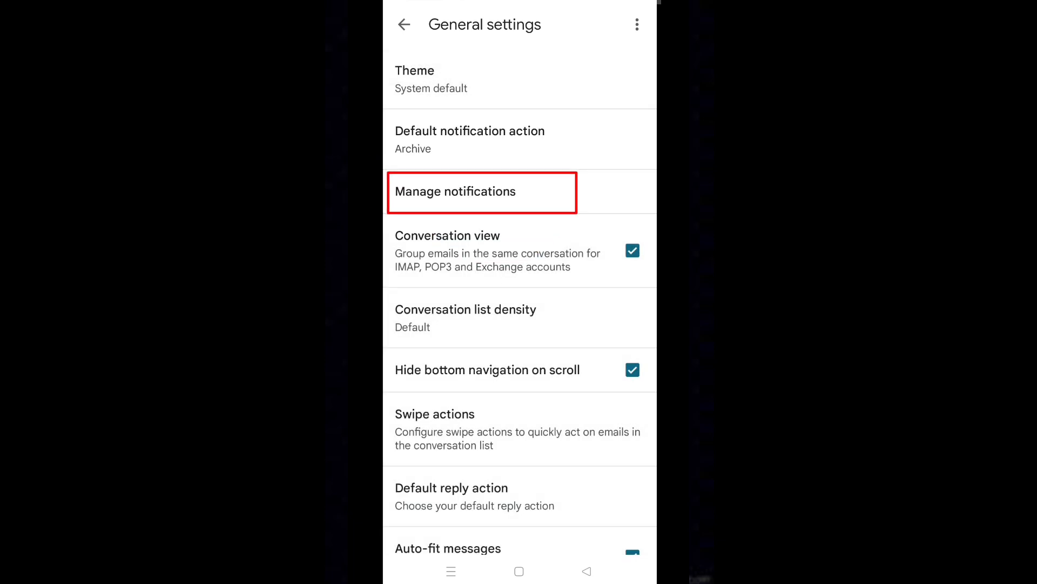
{"action": "left_click", "coordinate": [455, 192]}
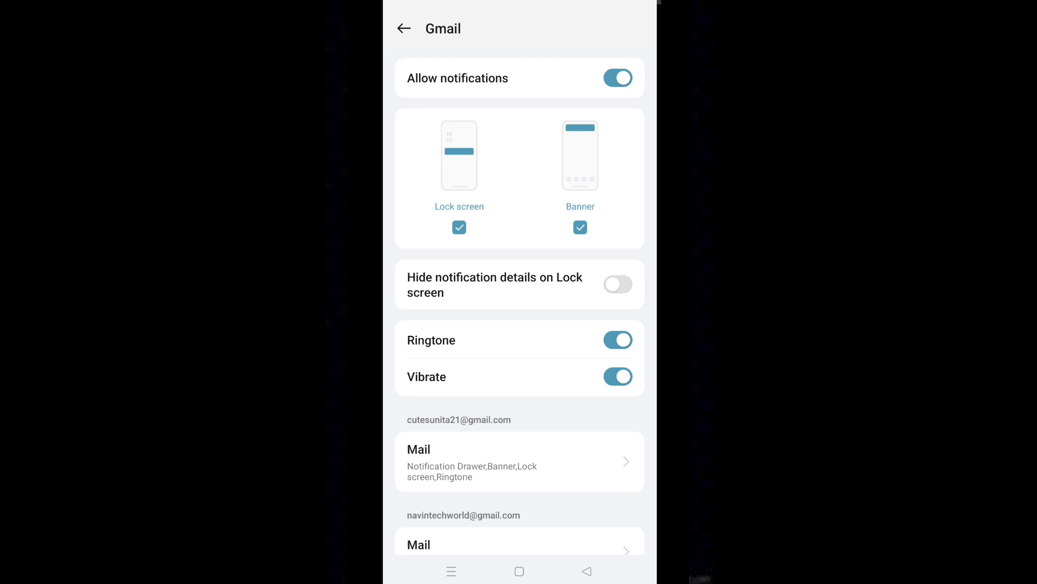
- Confirm Vibrate is on and return to the phone's home screen
{"action": "left_click", "coordinate": [617, 376]}
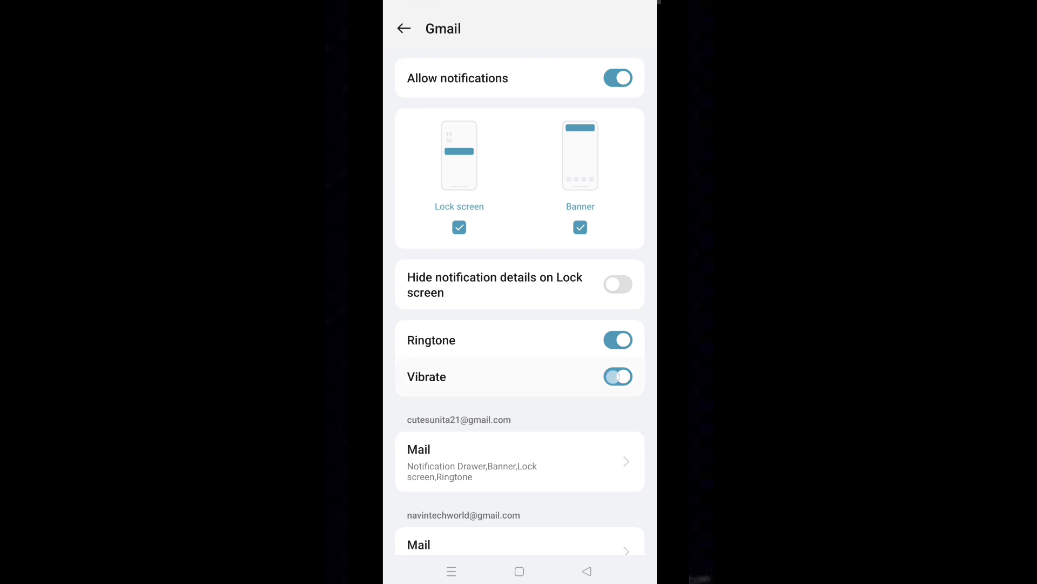
{"action": "left_click", "coordinate": [617, 376]}
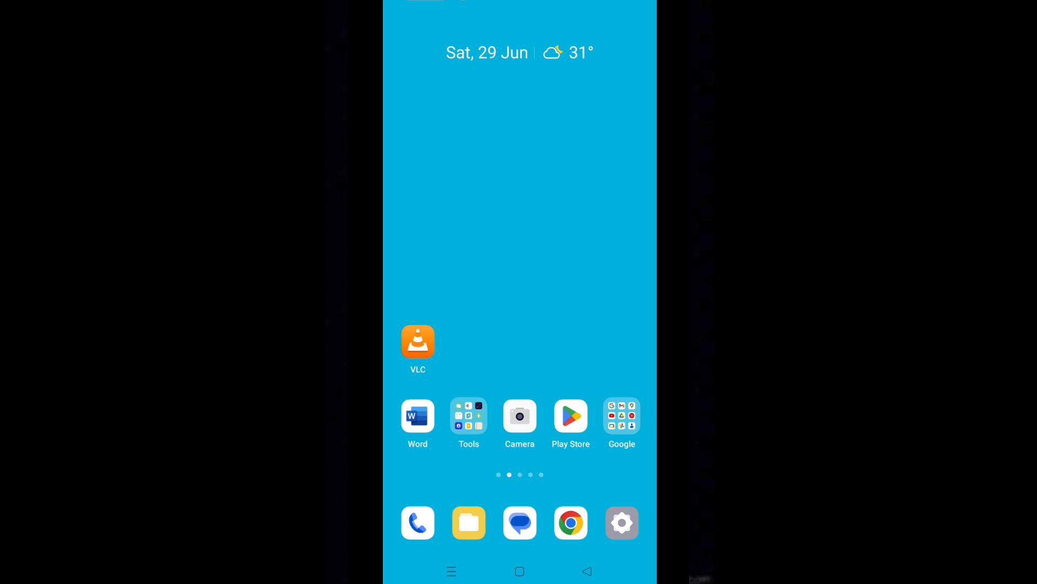
- Search the phone's Settings for 'sound' and reach the Sounds & vibration page
{"action": "left_click", "coordinate": [621, 523]}
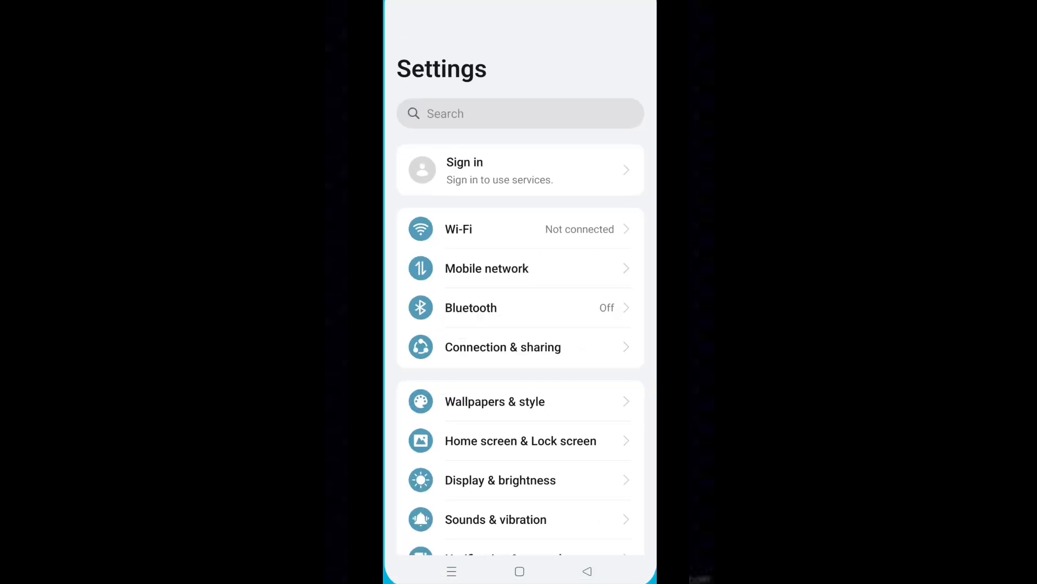
{"action": "left_click", "coordinate": [520, 169]}
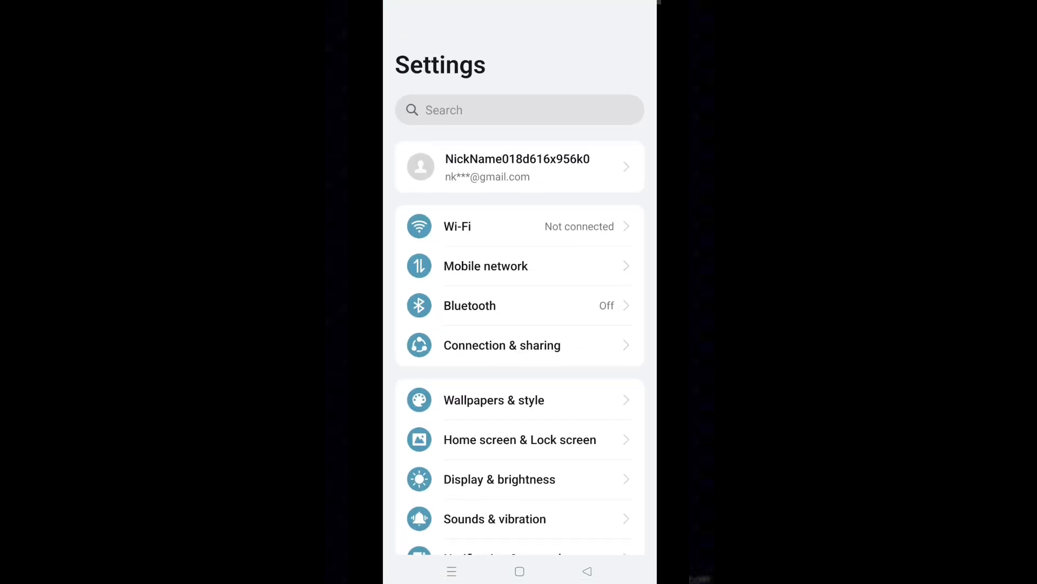
{"action": "left_click", "coordinate": [520, 110]}
{"action": "type", "text": "so"}
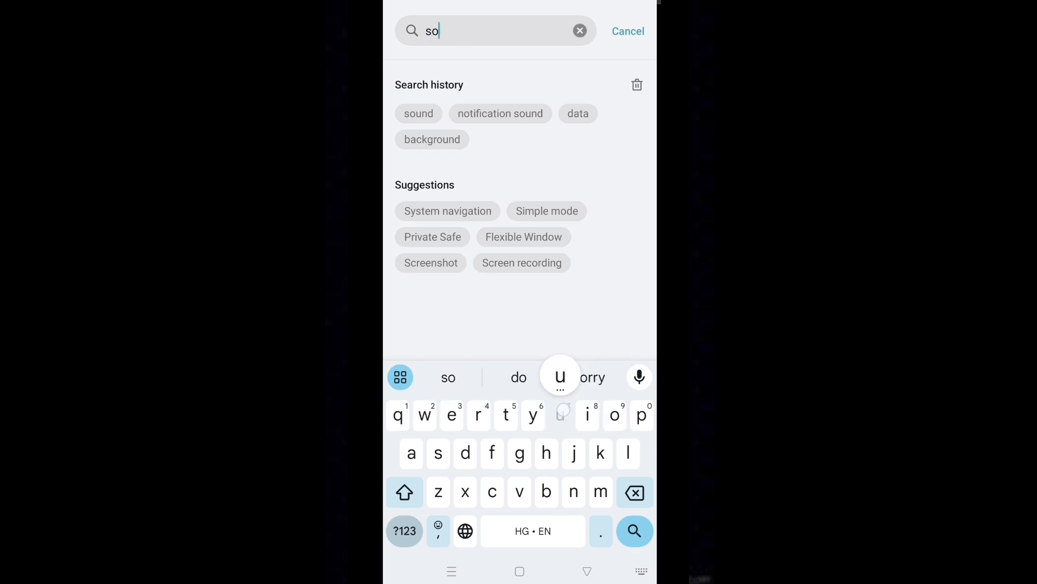
{"action": "type", "text": "und"}
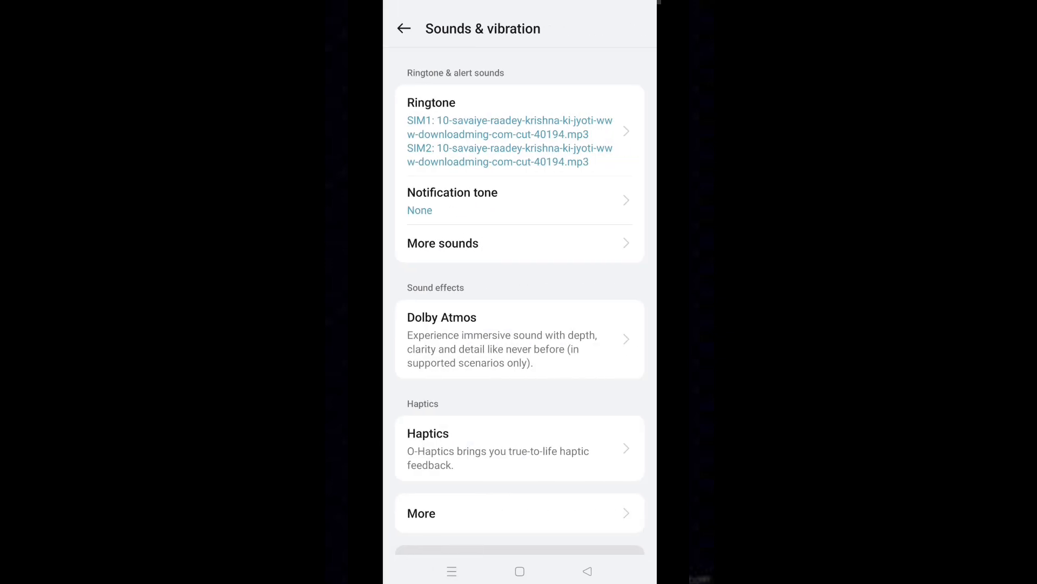
- Set the phone's notification tone to Simple under Alert tones
{"action": "left_click", "coordinate": [503, 201]}
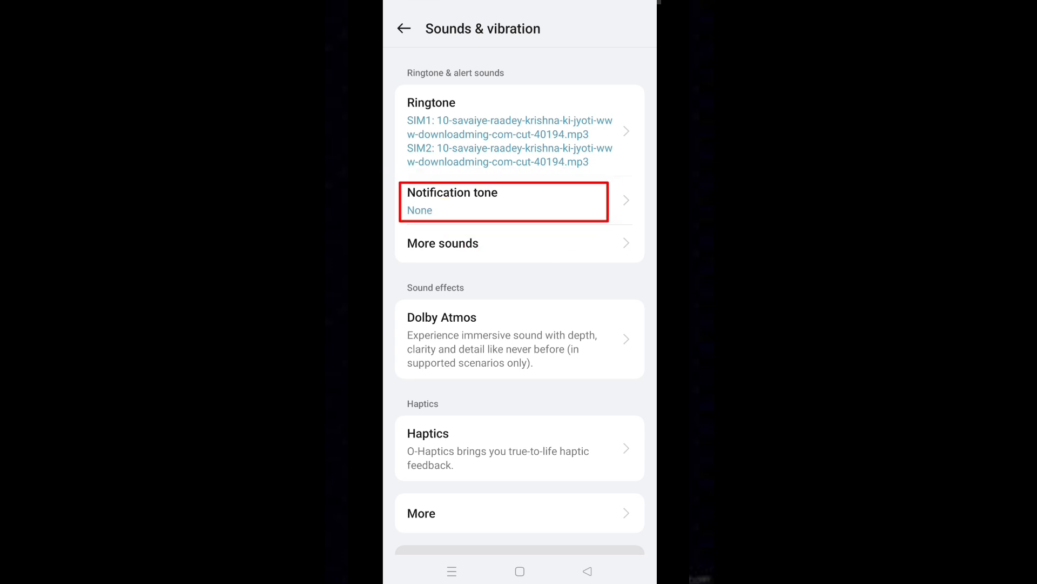
{"action": "left_click", "coordinate": [503, 201]}
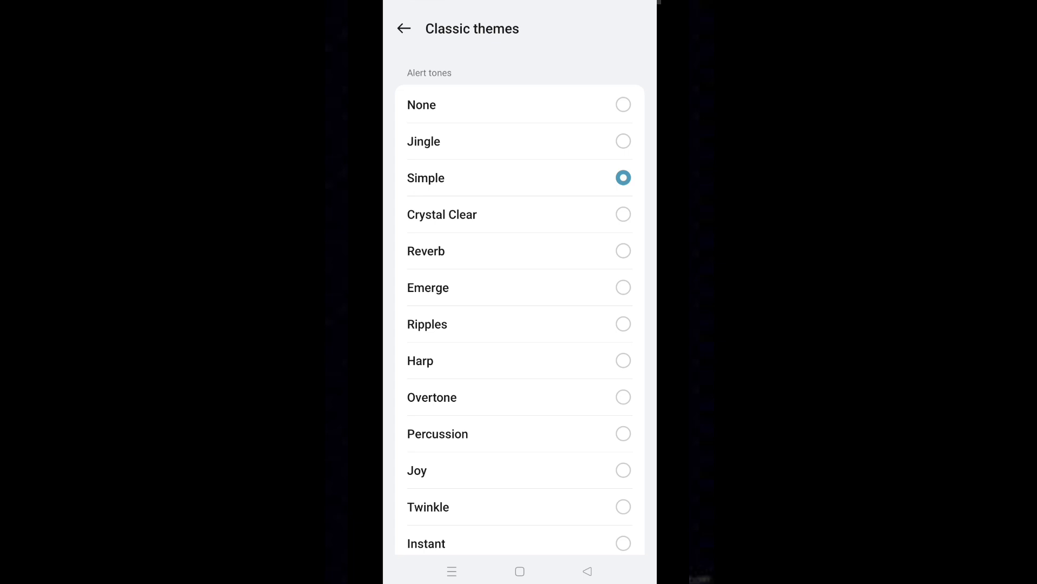
{"action": "left_click", "coordinate": [403, 28]}
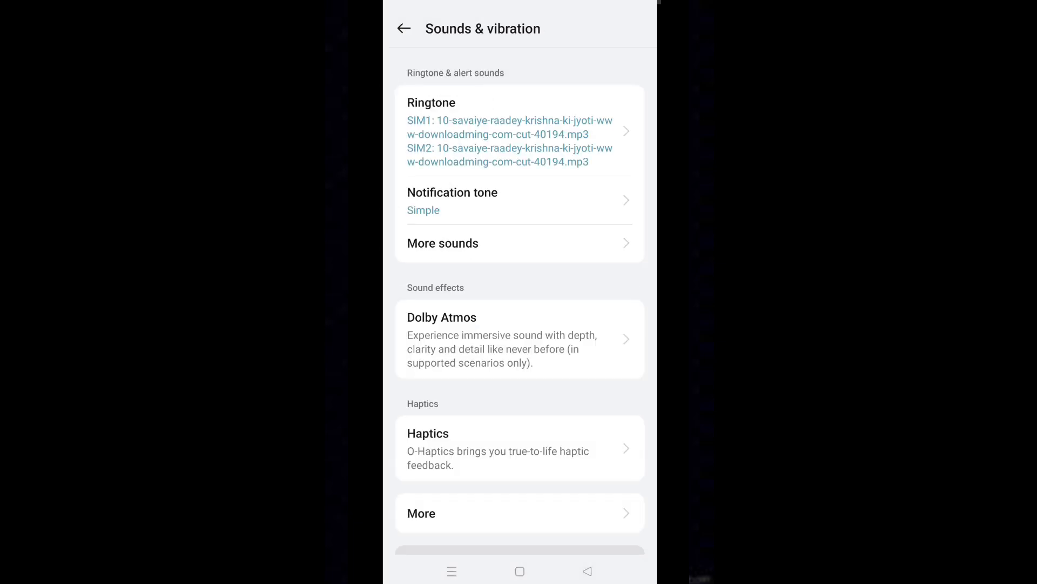